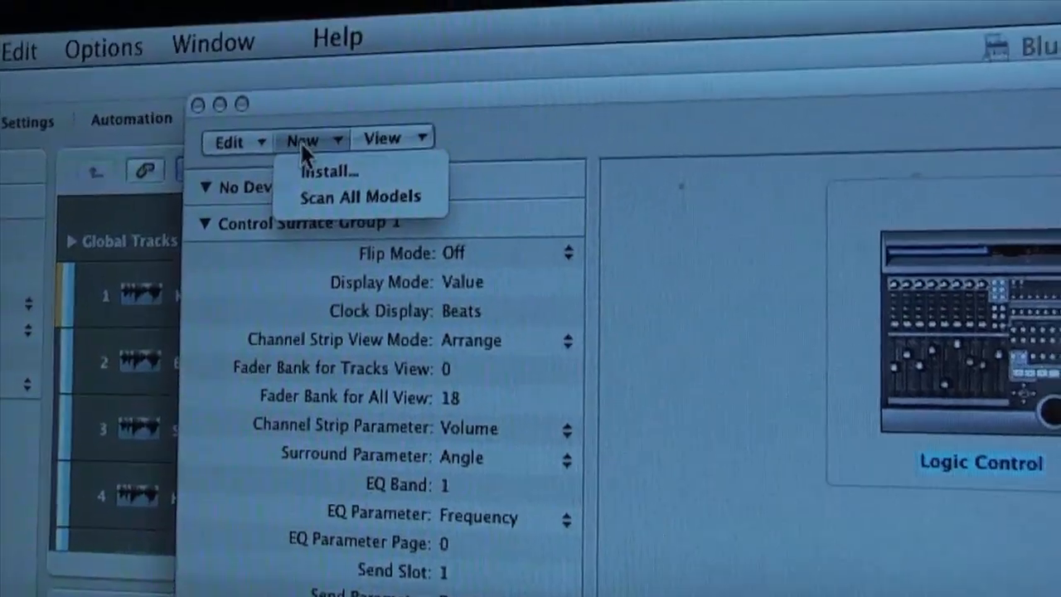
Bring up the Install dialog listing supported control surface manufacturers and models, including Mackie Designs Logic Control
click(325, 172)
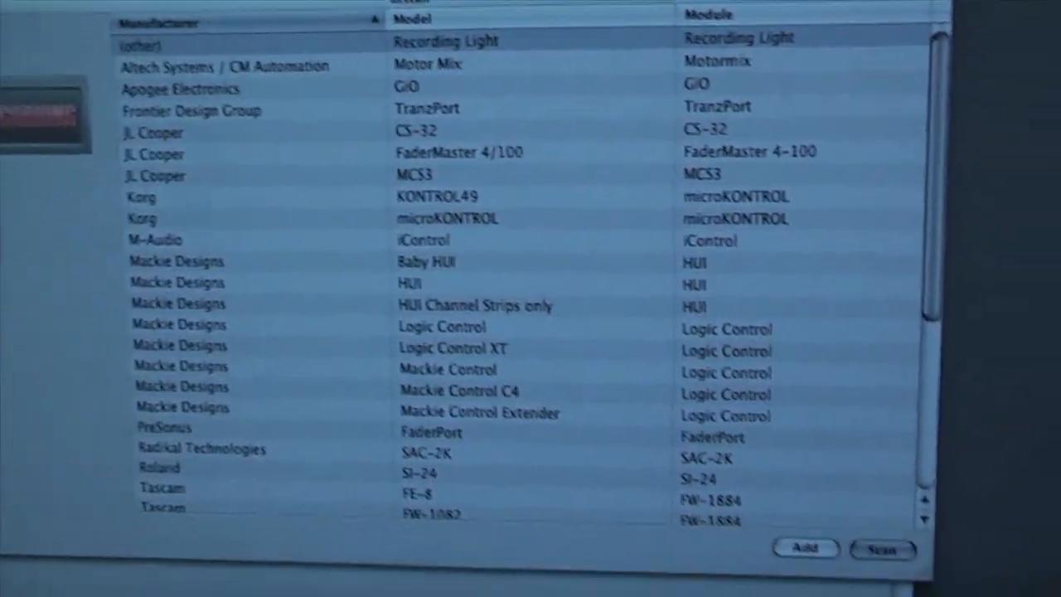